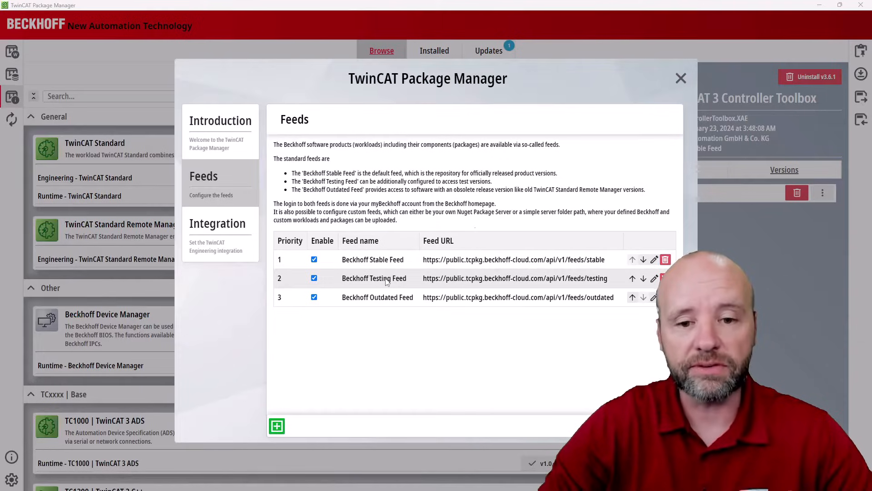
mouse_move(386, 308)
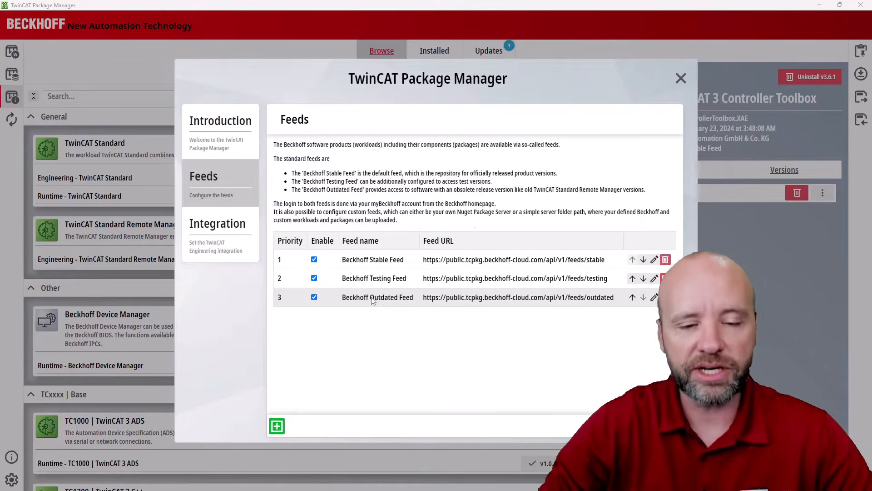
- Show the Integration settings page with UseTcXaeShell and UseTcXaeShell64 enabled
left_click(217, 223)
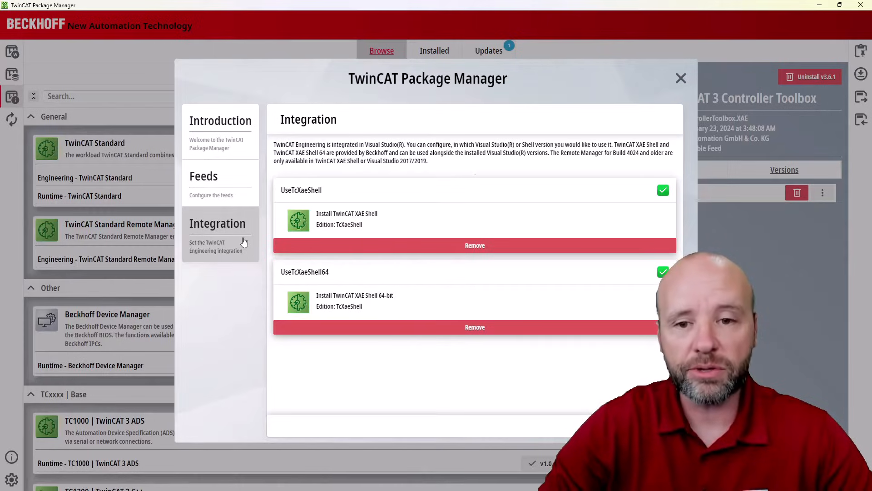
mouse_move(482, 222)
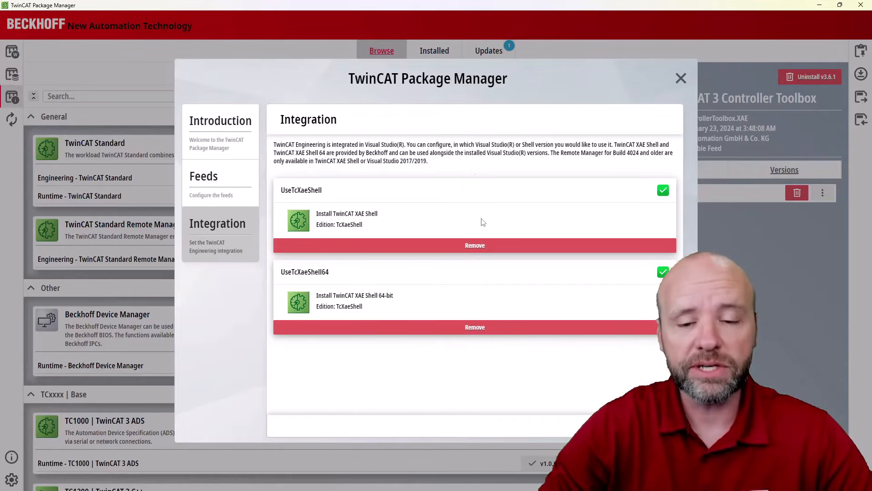
mouse_move(468, 293)
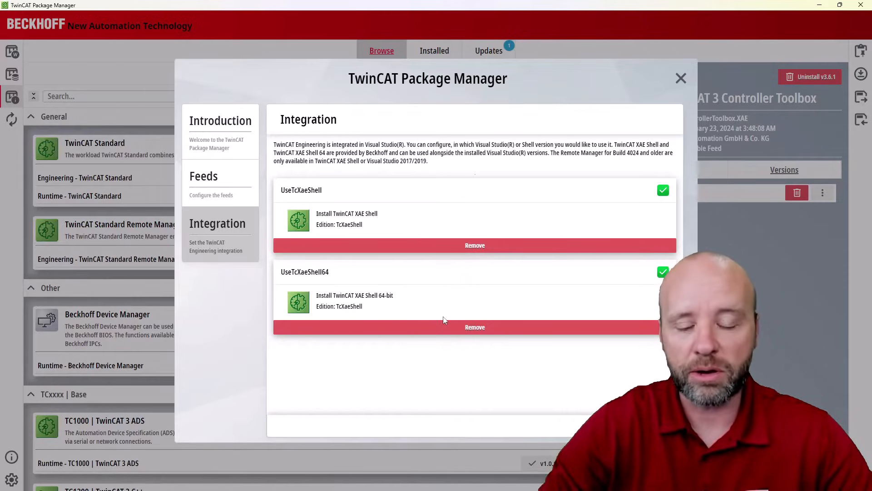
mouse_move(467, 318)
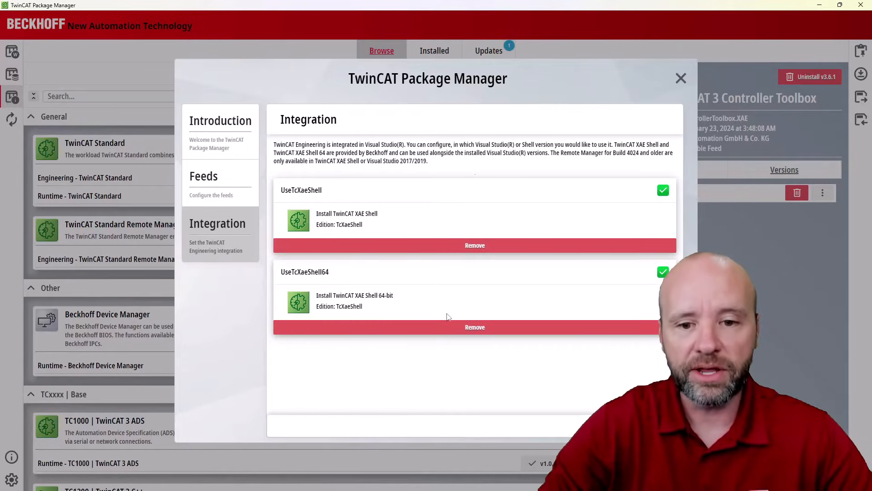
mouse_move(655, 81)
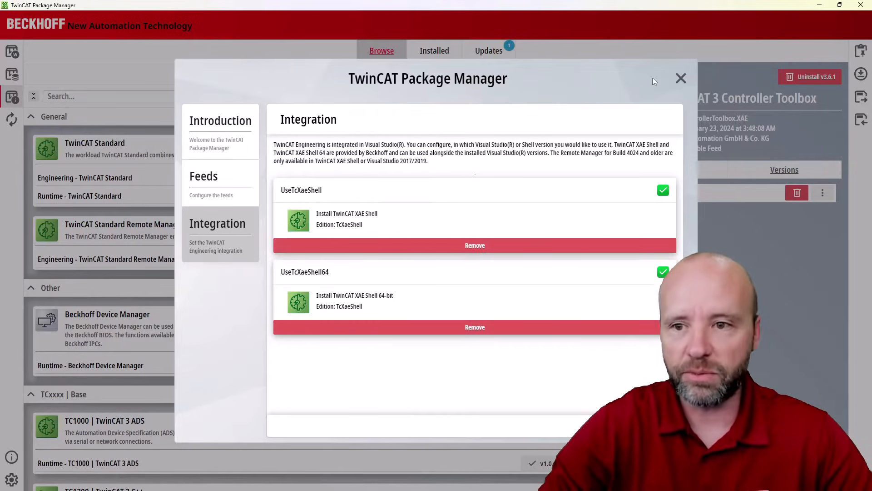
- Close settings, check the View and Feeds menus, and show the TF4100 description
left_click(681, 78)
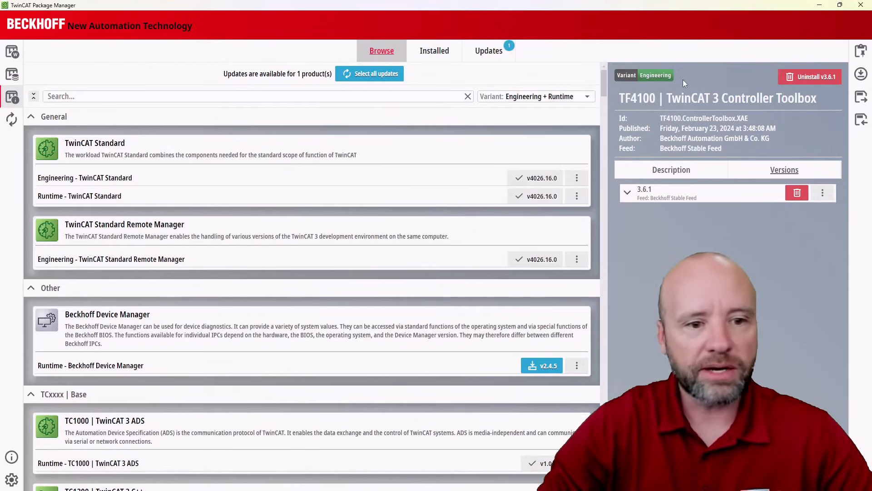
mouse_move(11, 479)
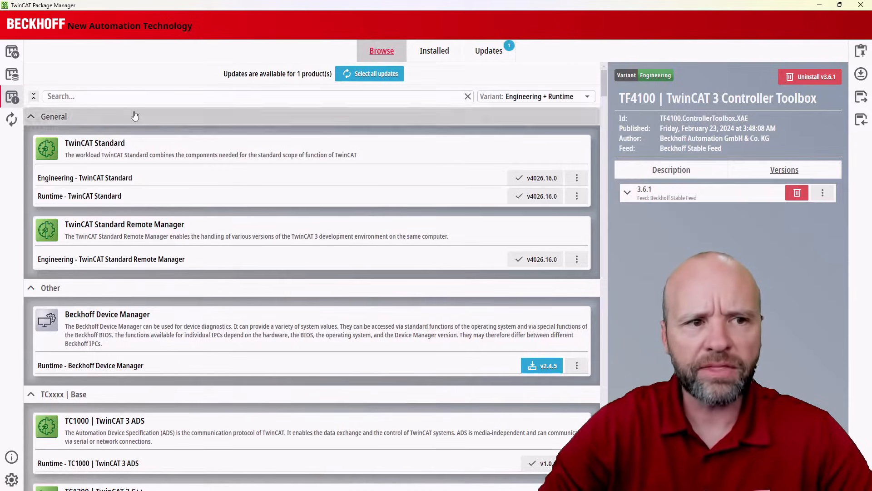
left_click(10, 51)
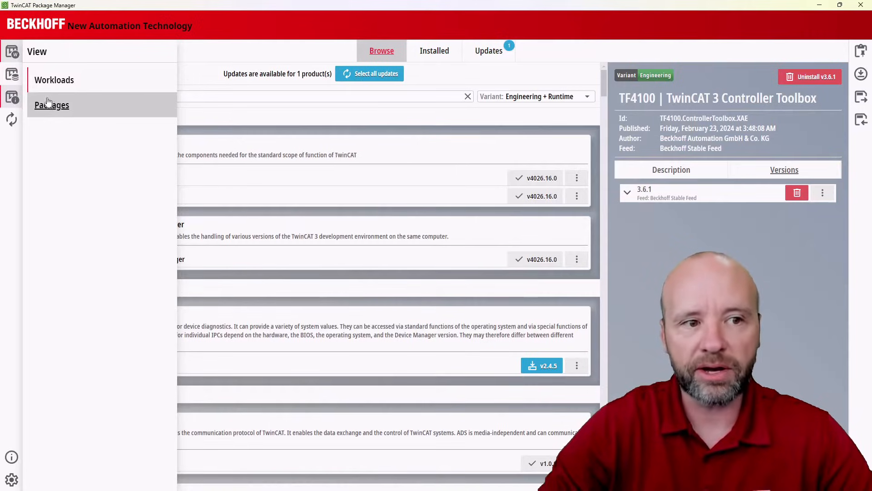
left_click(12, 76)
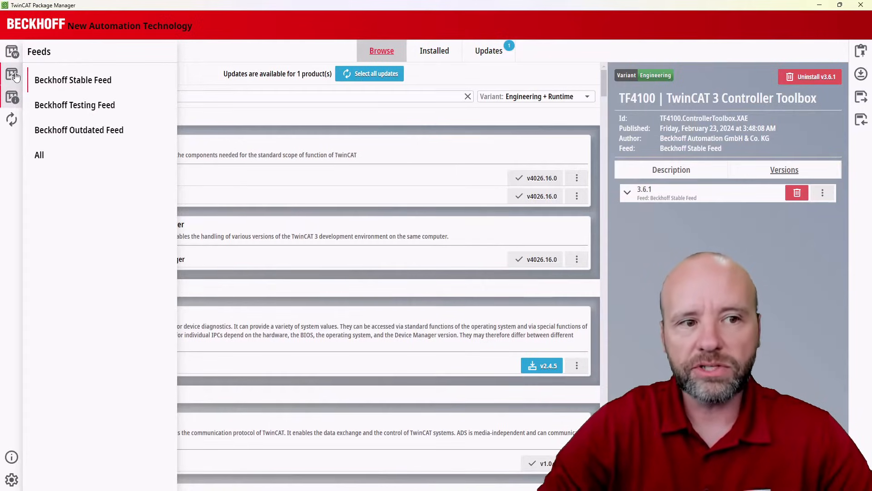
left_click(11, 96)
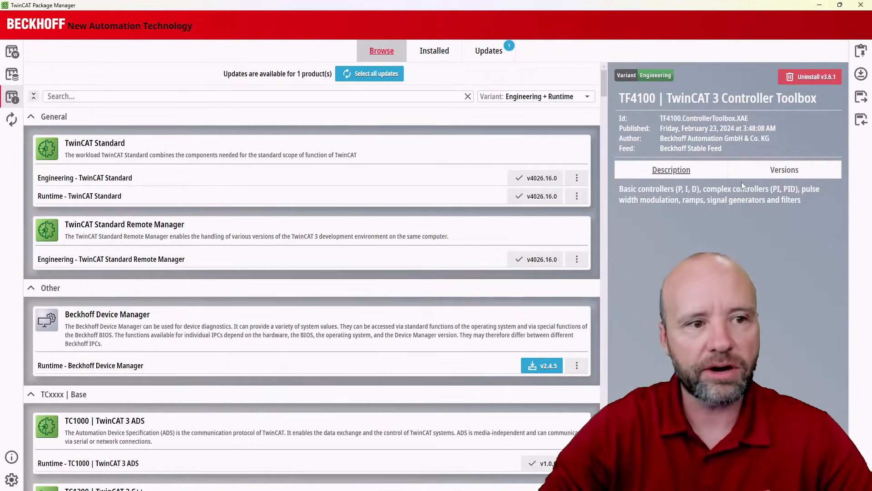
mouse_move(31, 130)
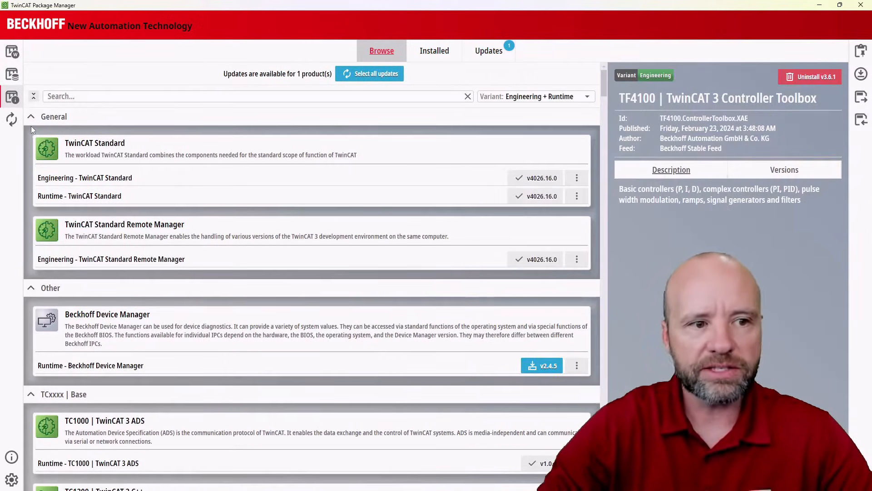
mouse_move(11, 122)
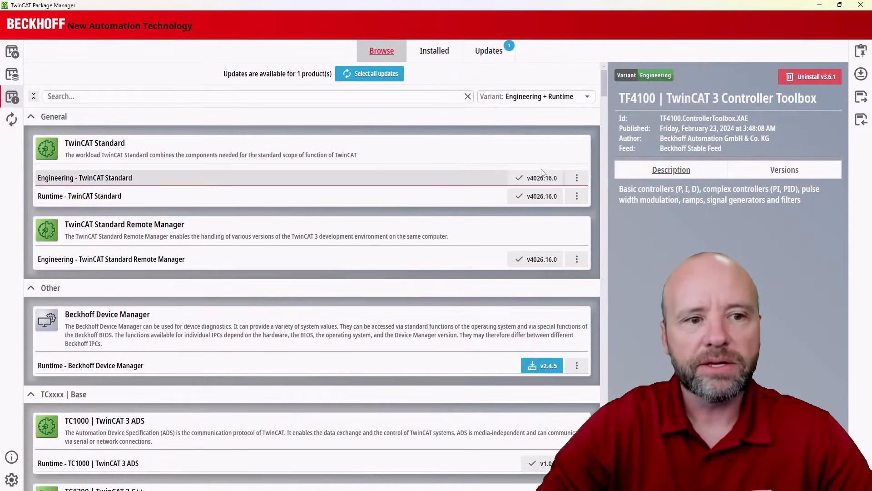
mouse_move(303, 114)
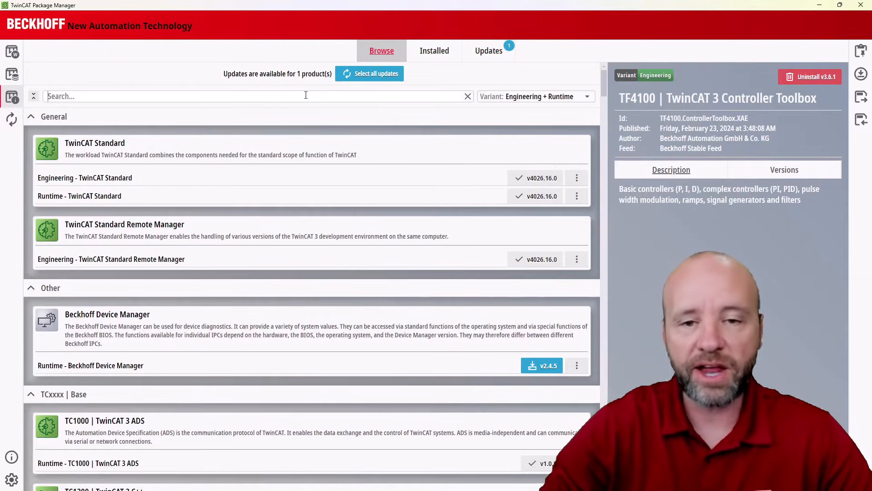
- Search 'temp' and install TF4110 Temperature Controller v3.4.2
type("temp")
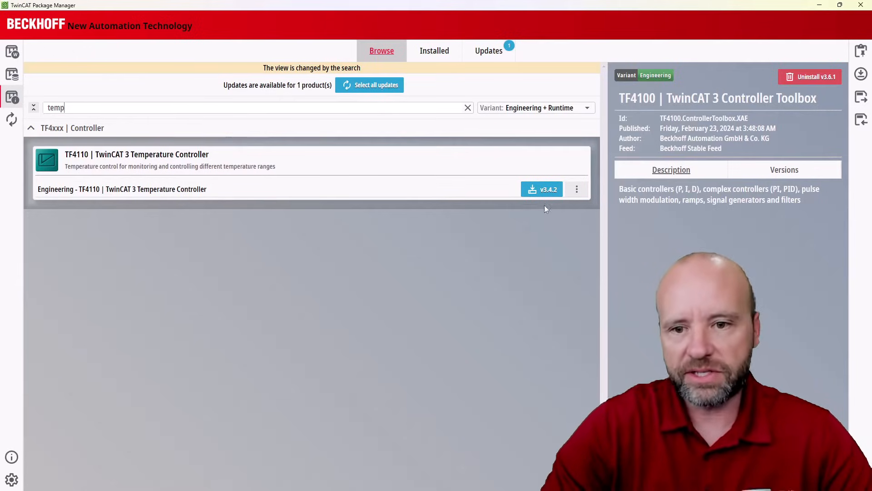
mouse_move(546, 190)
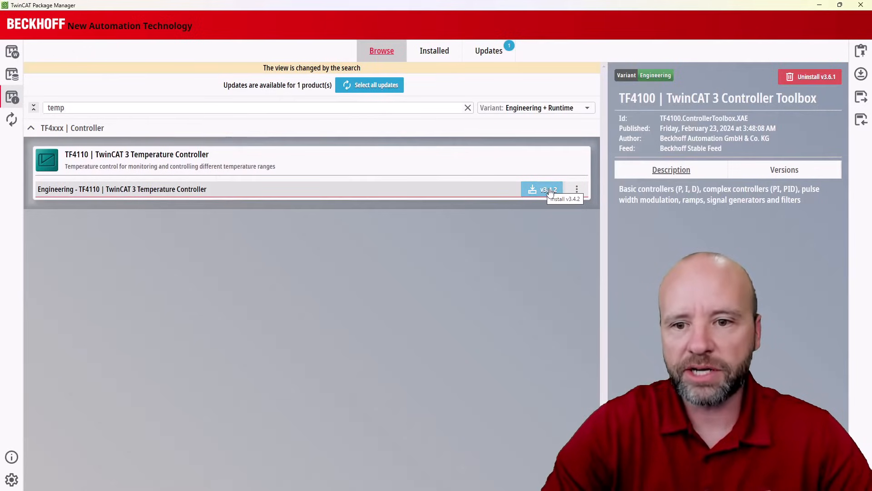
left_click(541, 189)
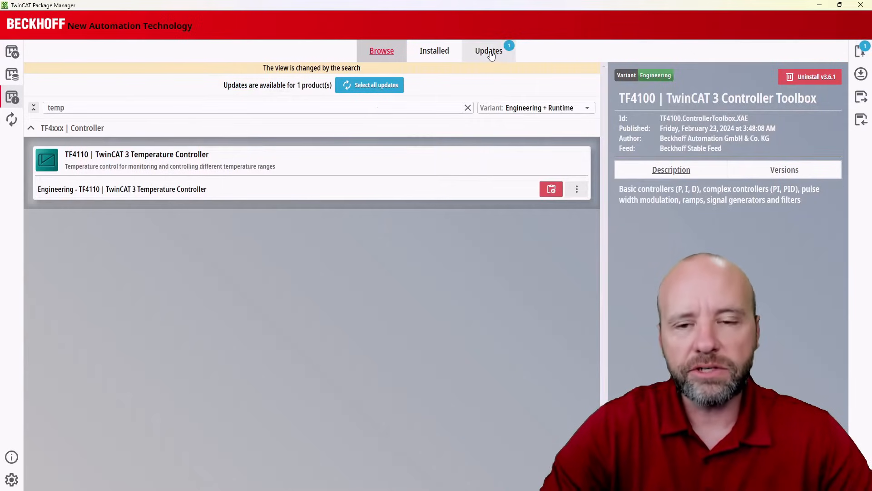
- Clear the search and queue the TF3680 Filter Library update to v32.9.0
left_click(489, 51)
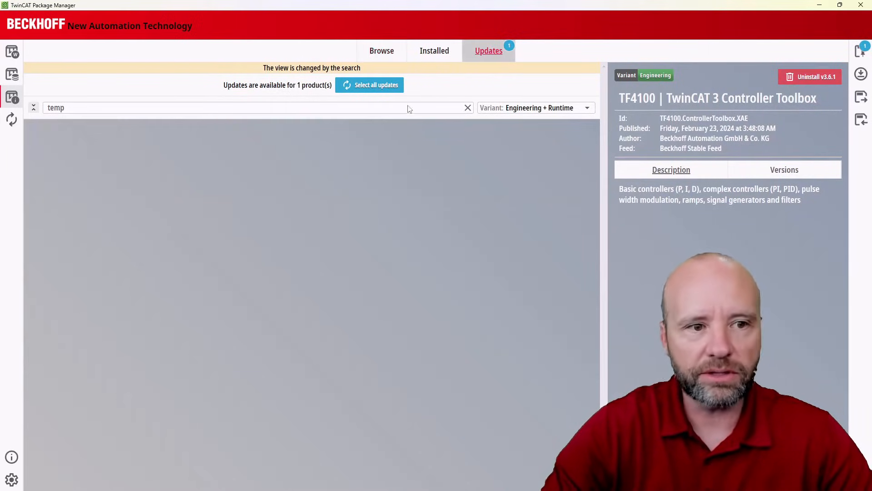
left_click(468, 107)
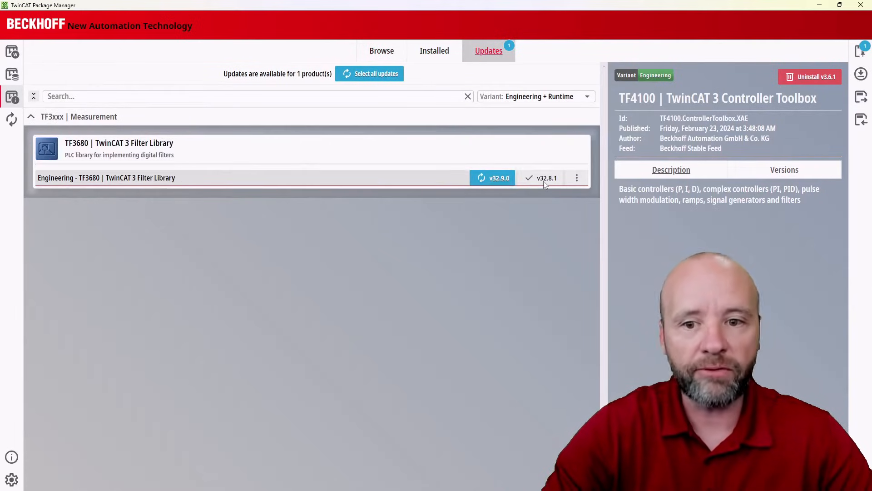
mouse_move(554, 181)
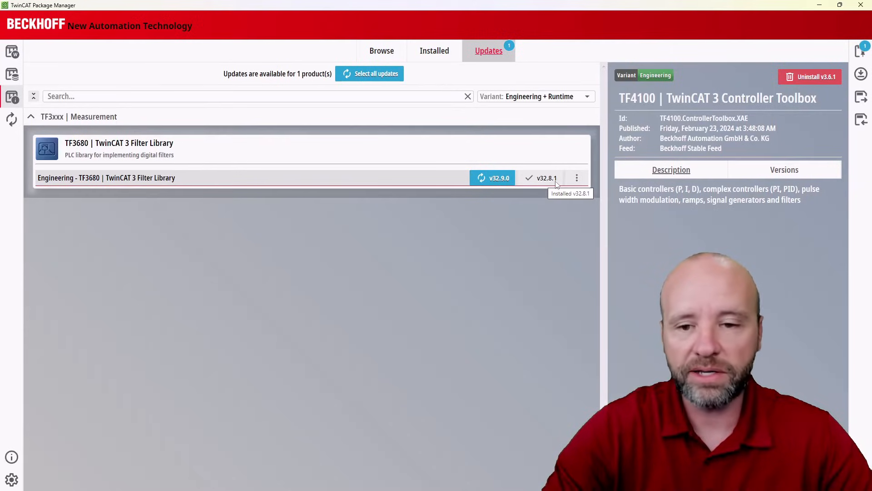
mouse_move(494, 186)
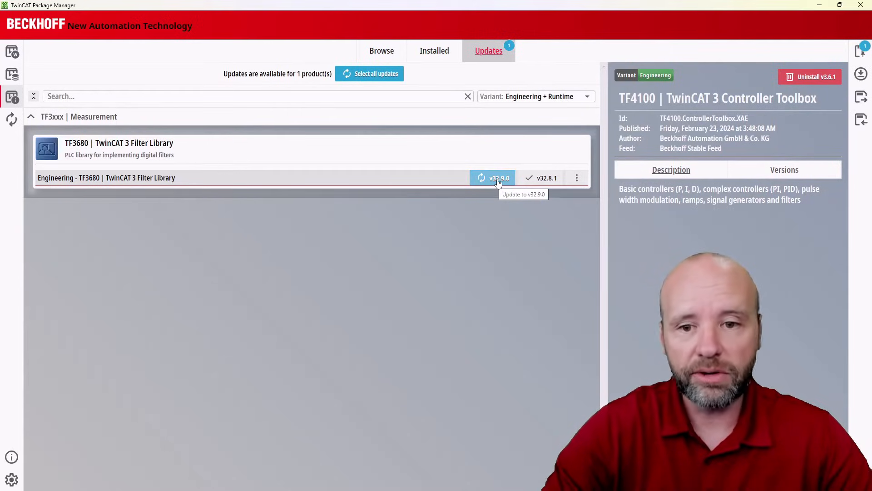
left_click(498, 177)
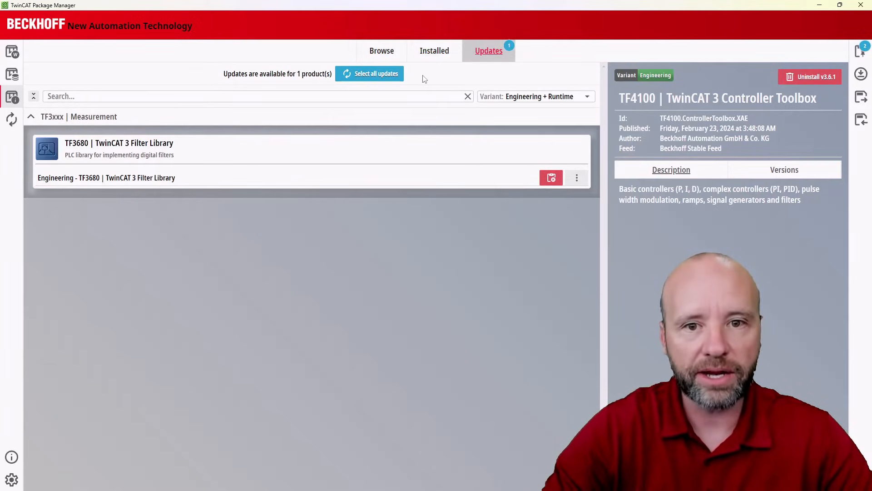
- Queue TF4100 Controller Toolbox v3.6.1 for uninstall from the Installed list
left_click(434, 50)
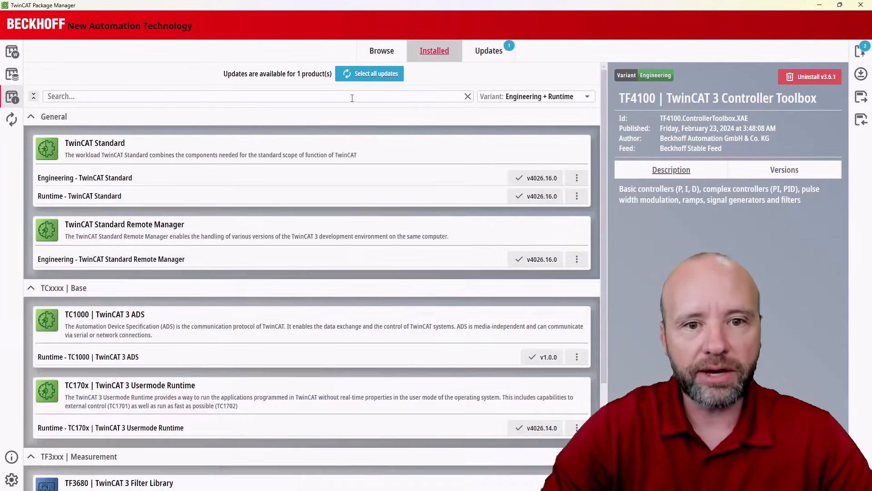
mouse_move(358, 172)
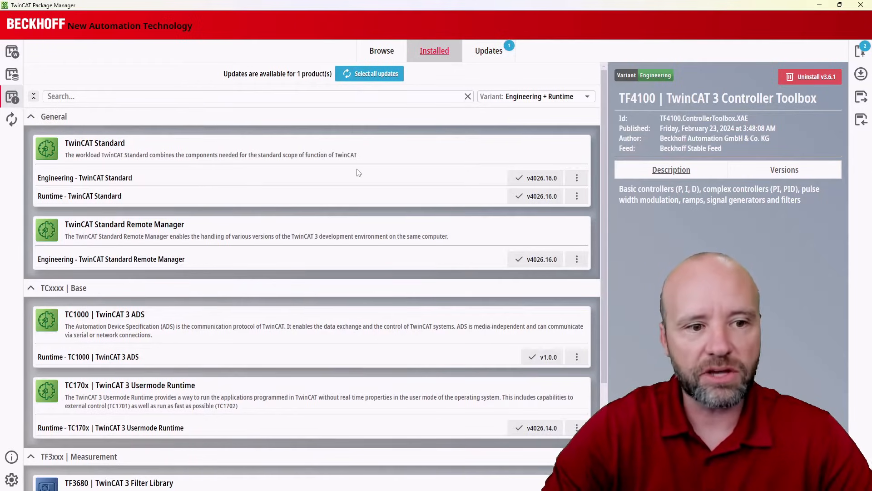
scroll("down", 3)
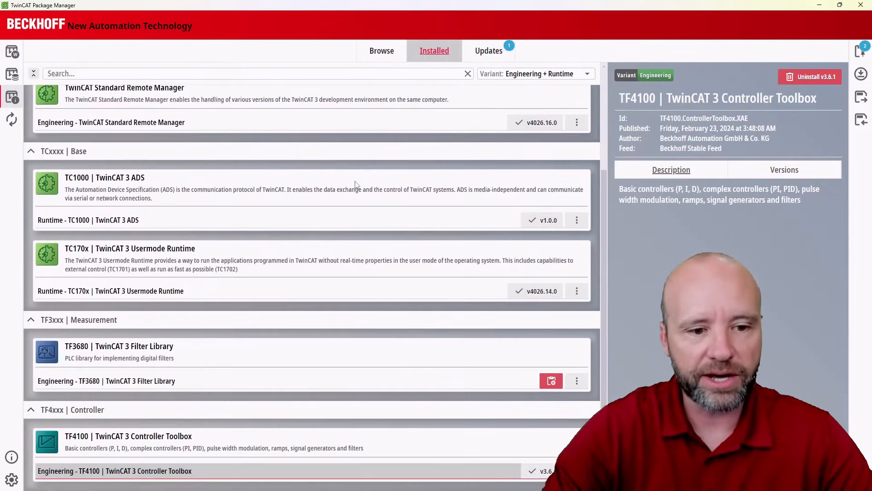
mouse_move(495, 402)
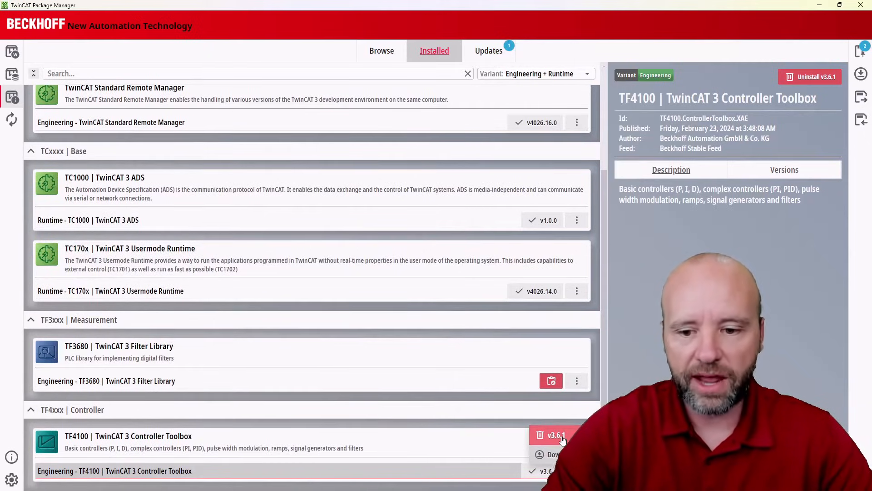
left_click(555, 434)
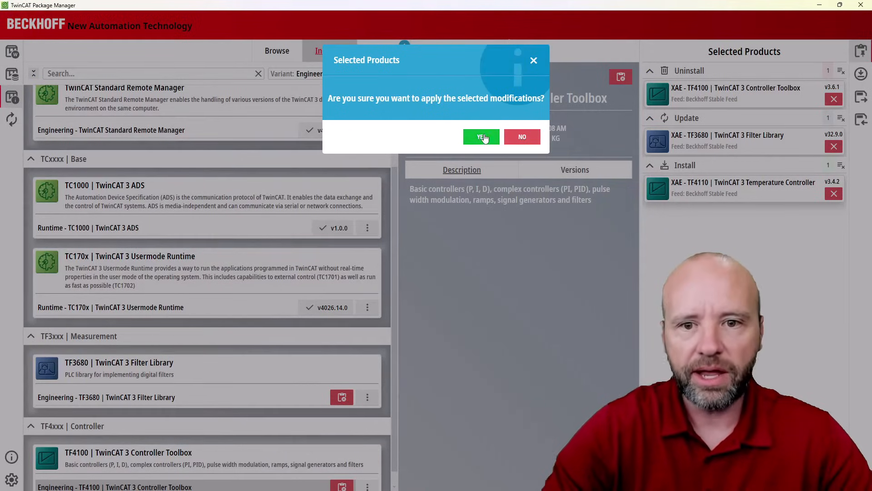
- Confirm applying the three modifications, acknowledge success, and close the progress summary
left_click(481, 136)
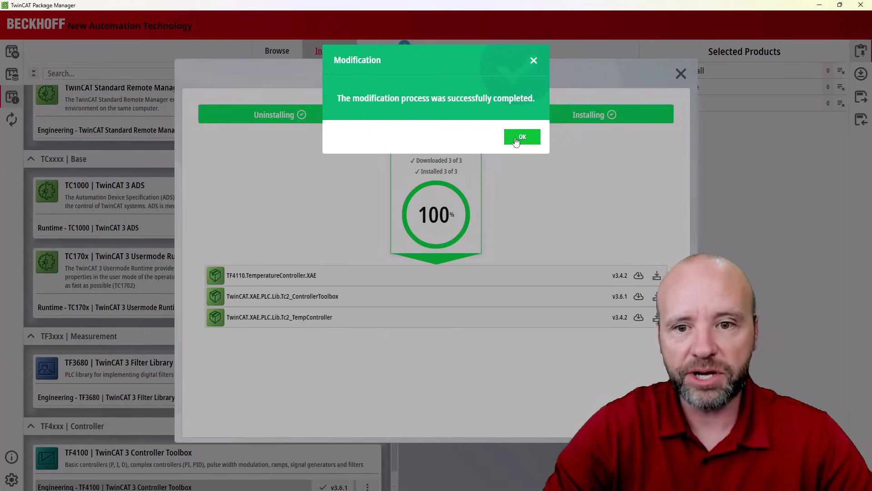
left_click(523, 137)
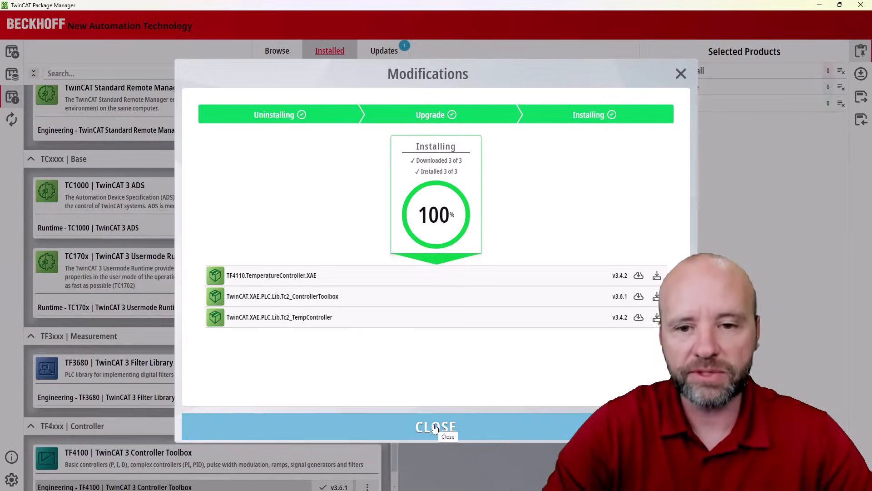
left_click(435, 427)
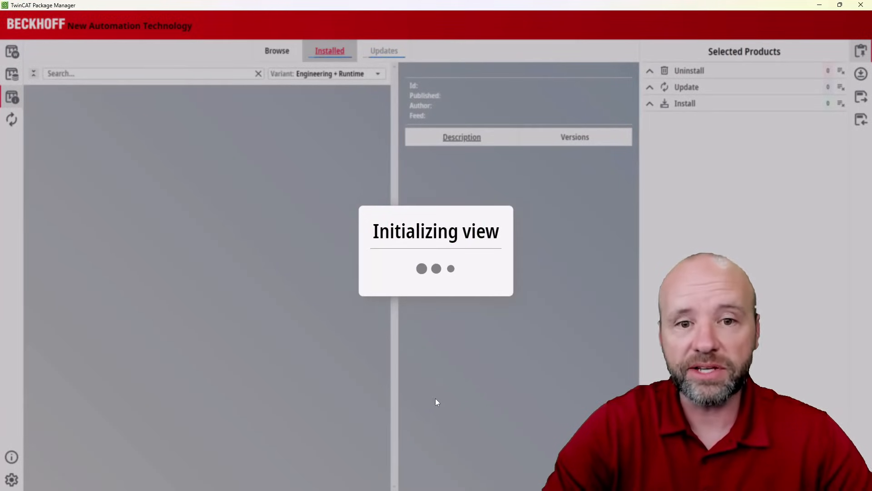
- Hide Selected Products and download Engineering - TwinCAT Standard v4026.16.0
left_click(277, 51)
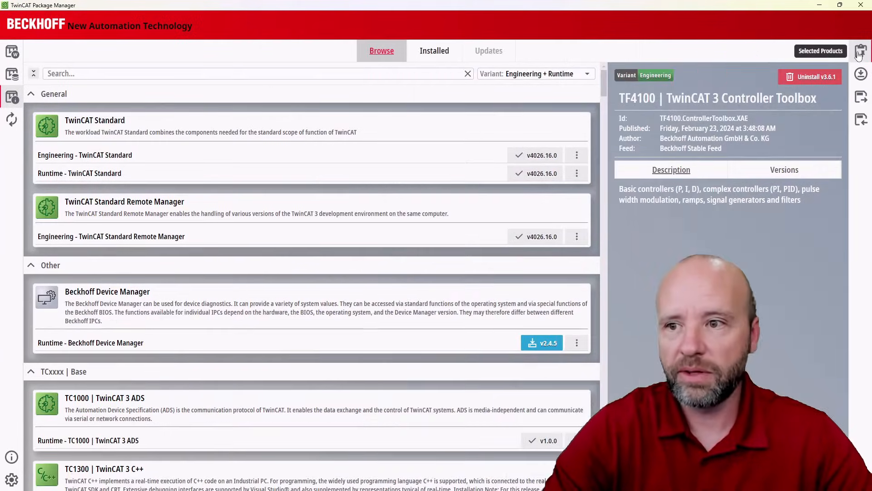
mouse_move(861, 74)
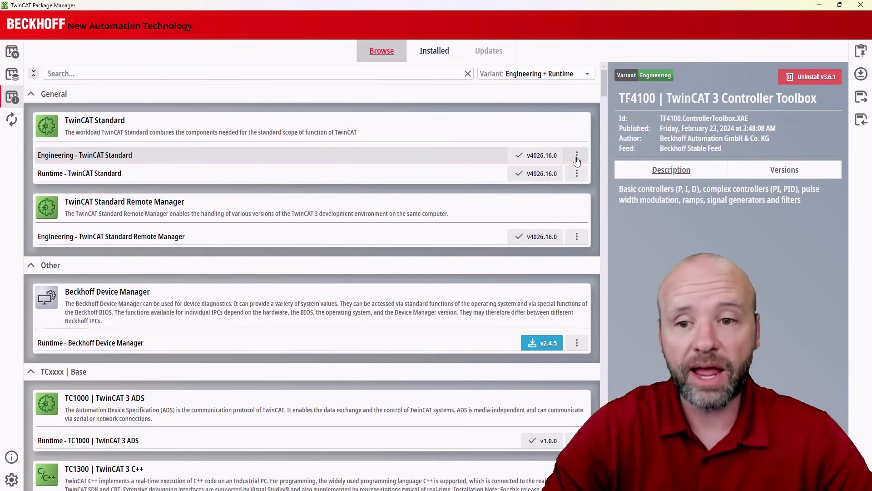
left_click(576, 155)
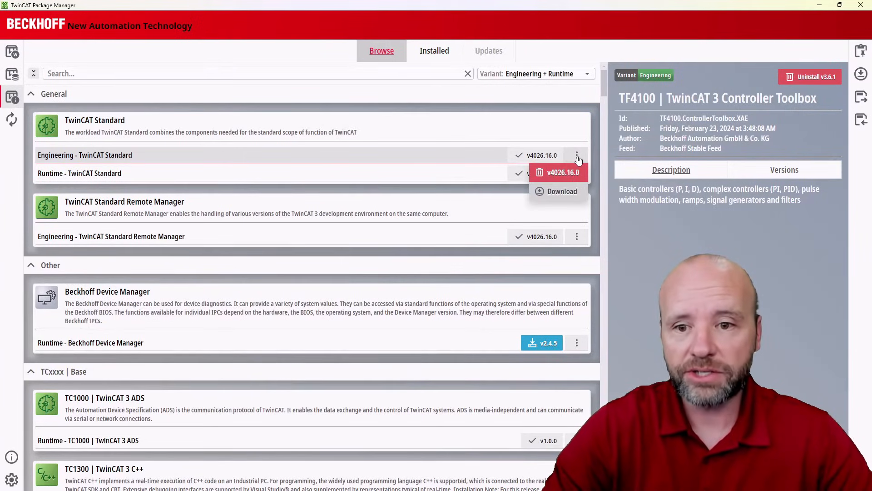
left_click(561, 191)
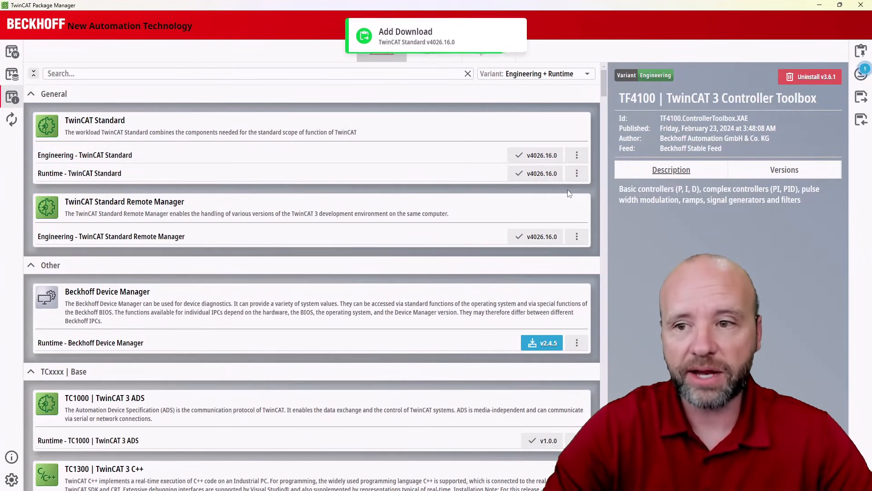
mouse_move(861, 71)
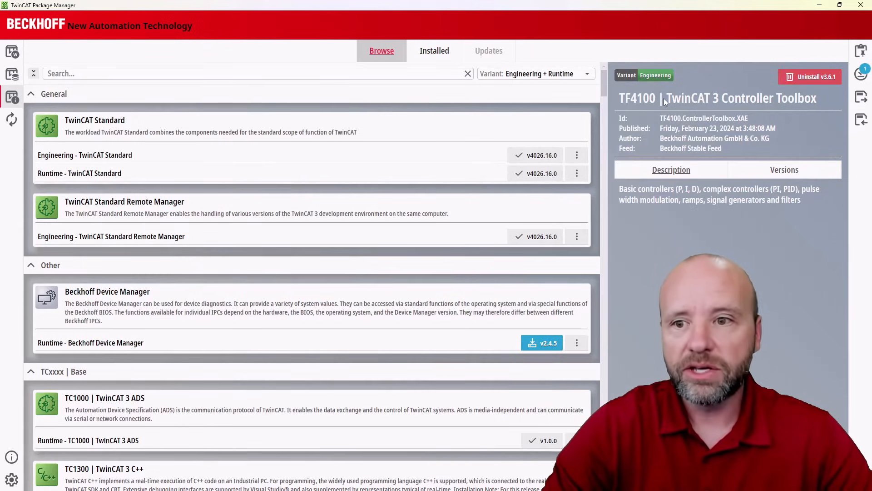
mouse_move(618, 123)
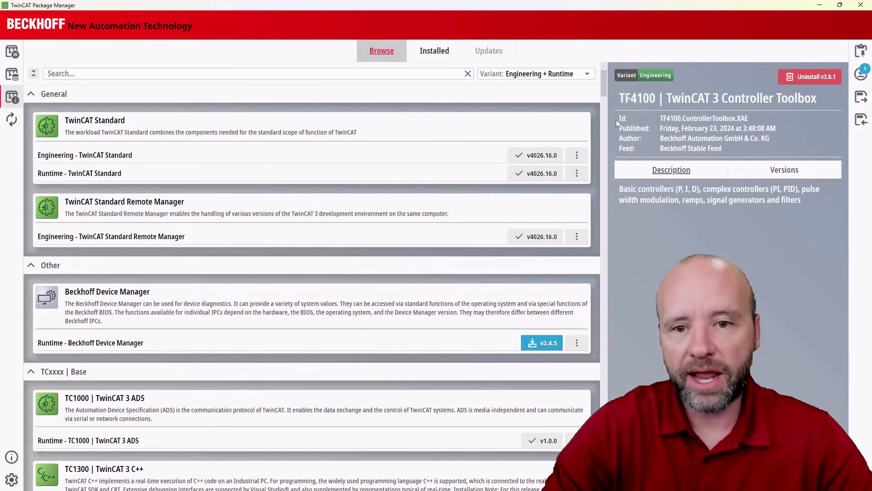
mouse_move(438, 308)
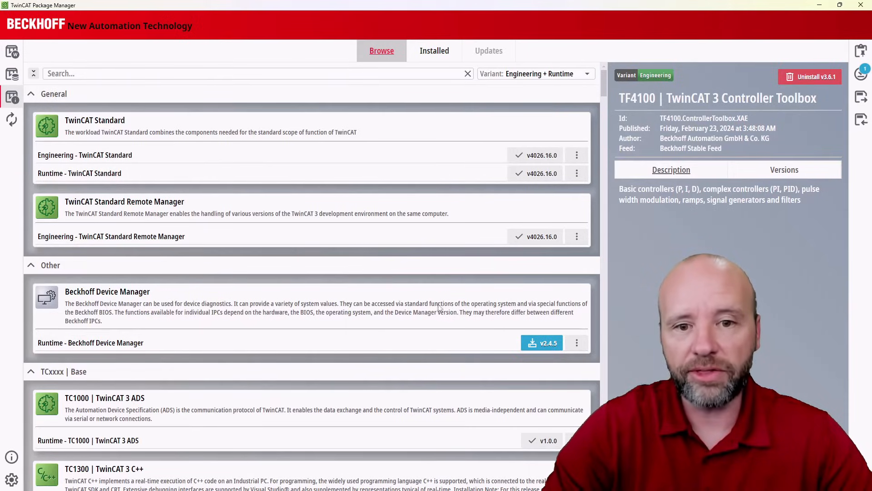
mouse_move(441, 319)
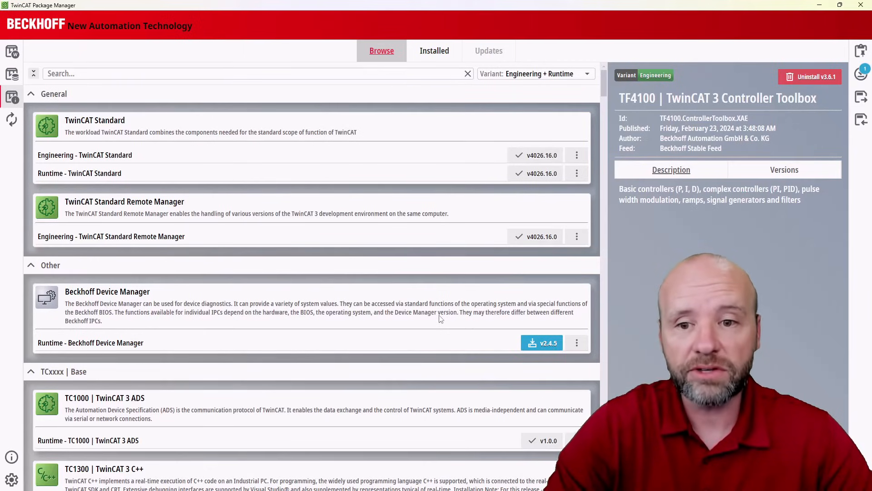
mouse_move(861, 96)
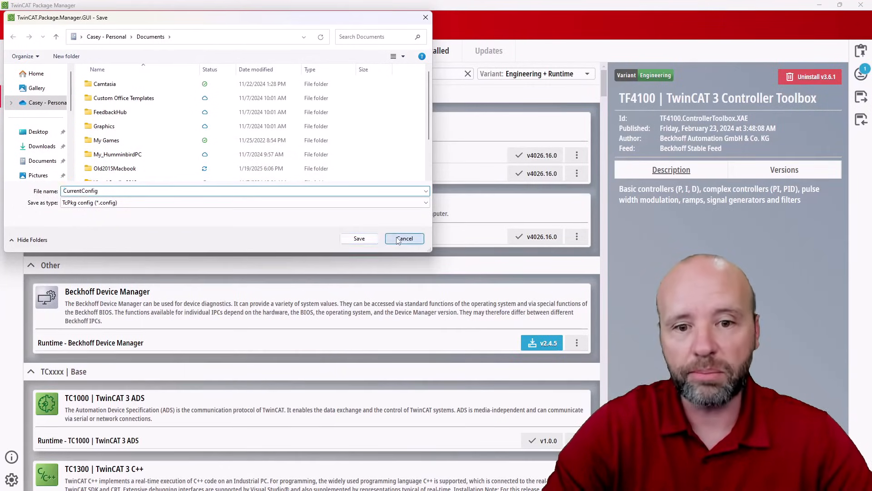
left_click(404, 238)
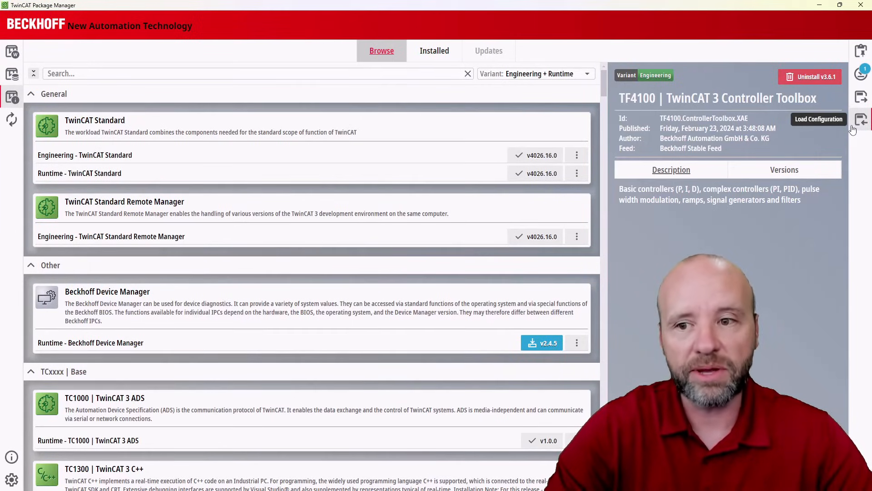
mouse_move(837, 121)
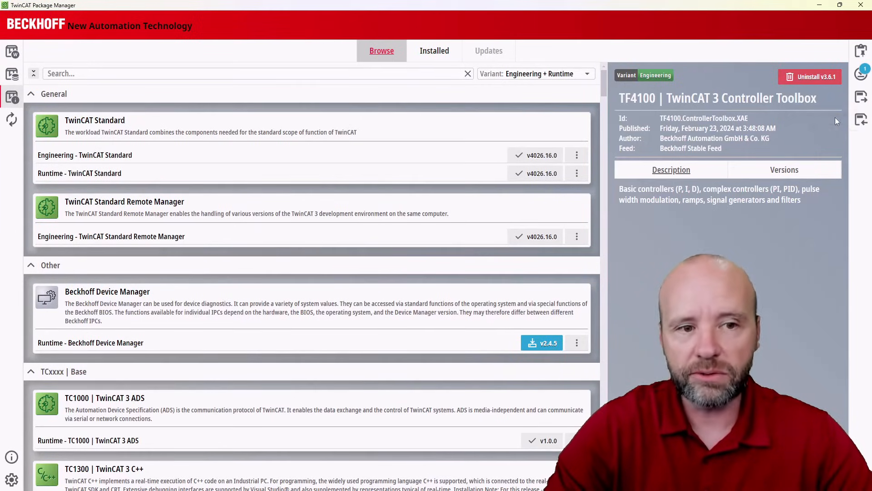
mouse_move(707, 132)
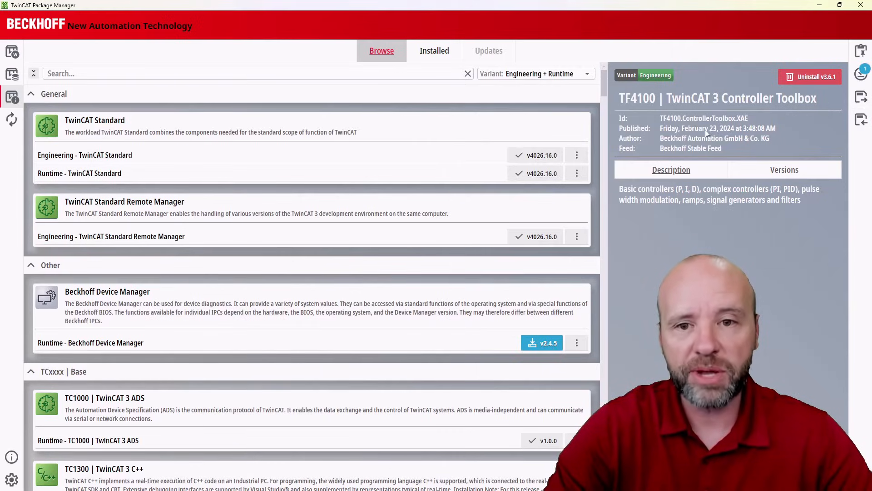